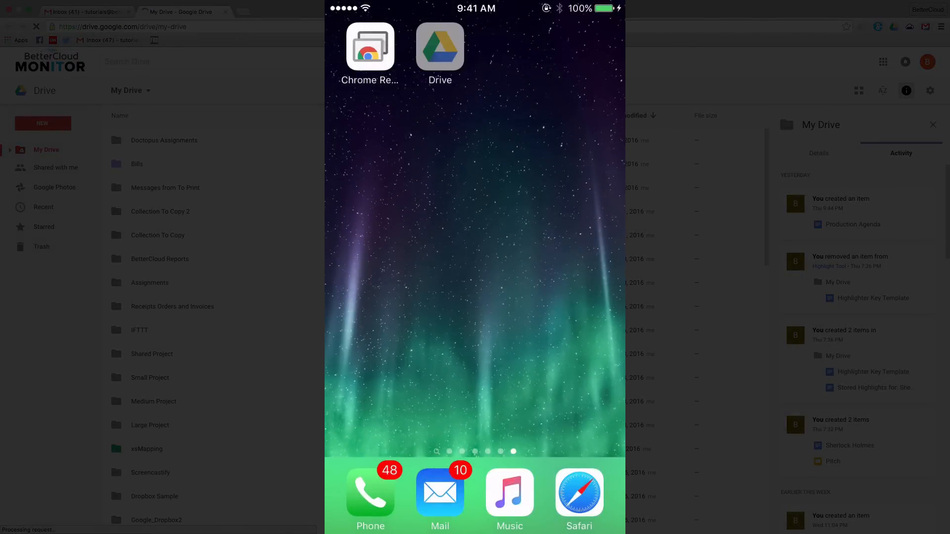
# - Launch Google Drive from the Home Screen to show the My Drive folder list
pyautogui.click(440, 48)
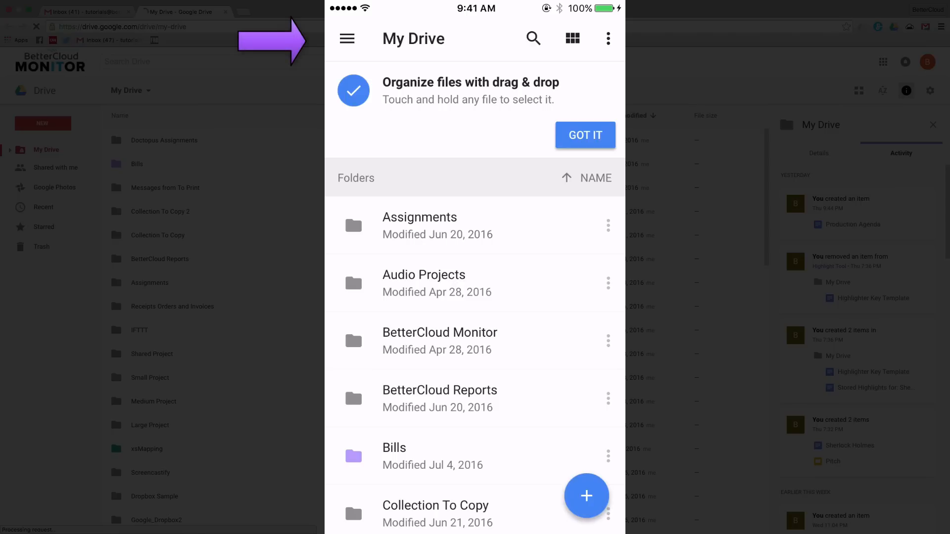
# - Go through the menu and Drive Settings to the Passcode Lock page
pyautogui.click(346, 38)
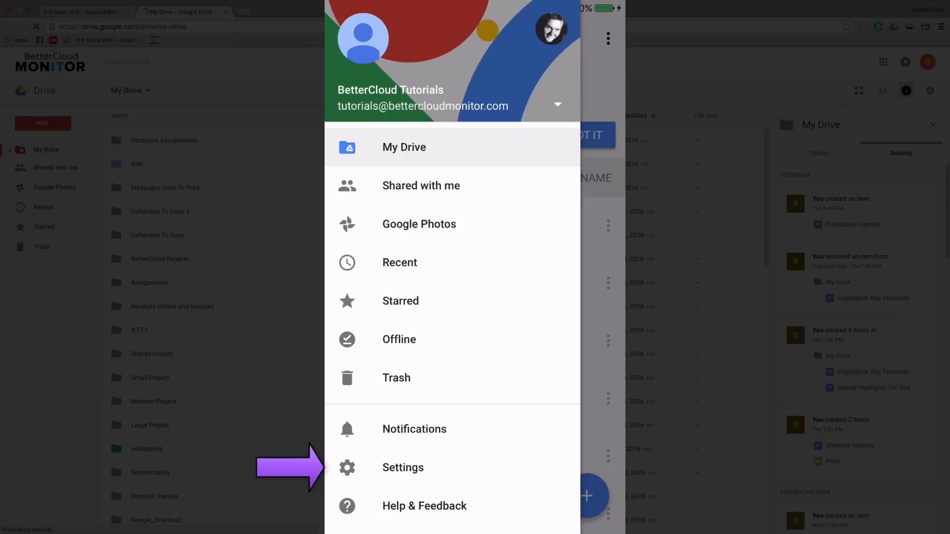
pyautogui.click(403, 467)
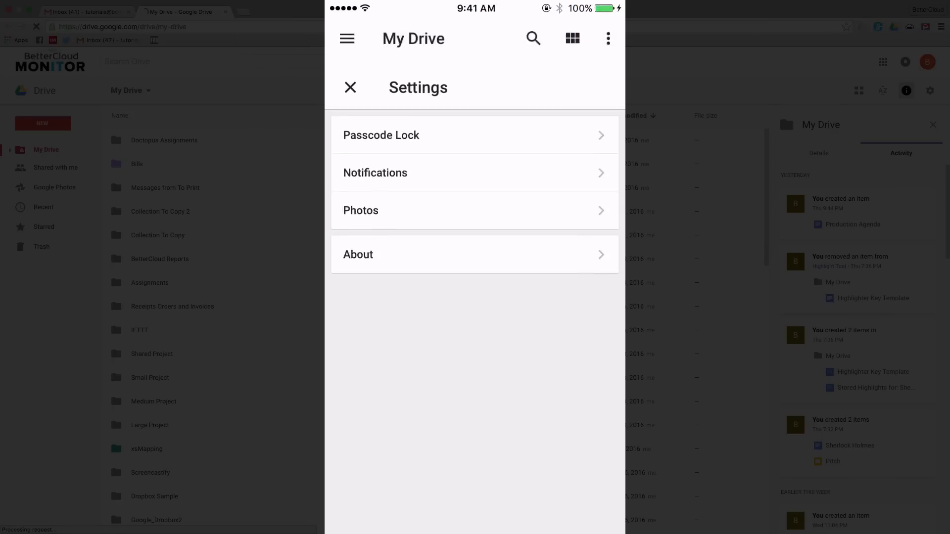
pyautogui.scroll(3)
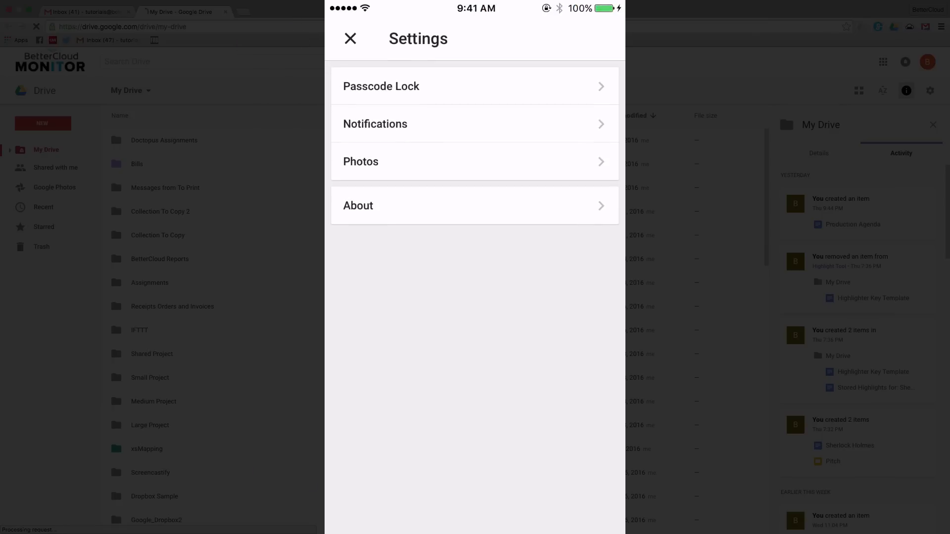
pyautogui.click(475, 85)
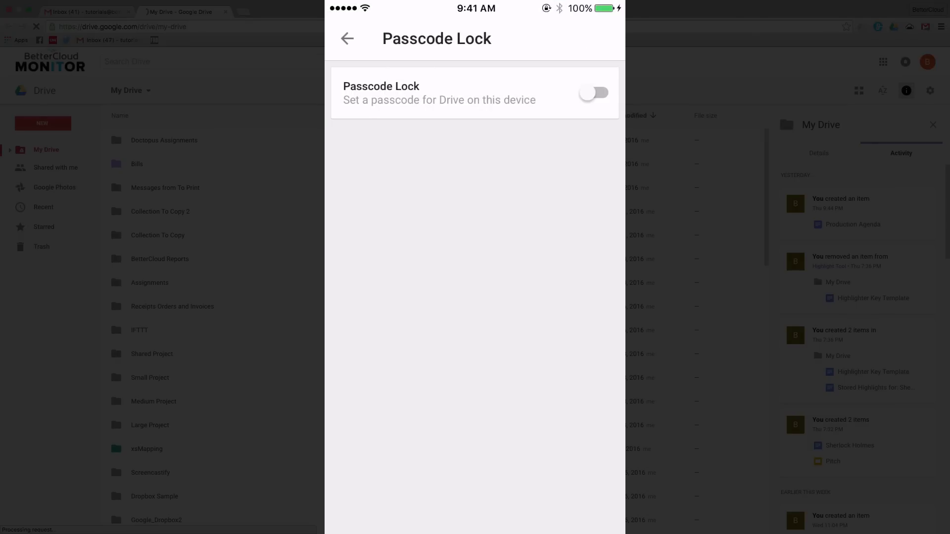
# - Toggle Passcode Lock on and enter the new passcode digits on the keypad
pyautogui.click(592, 92)
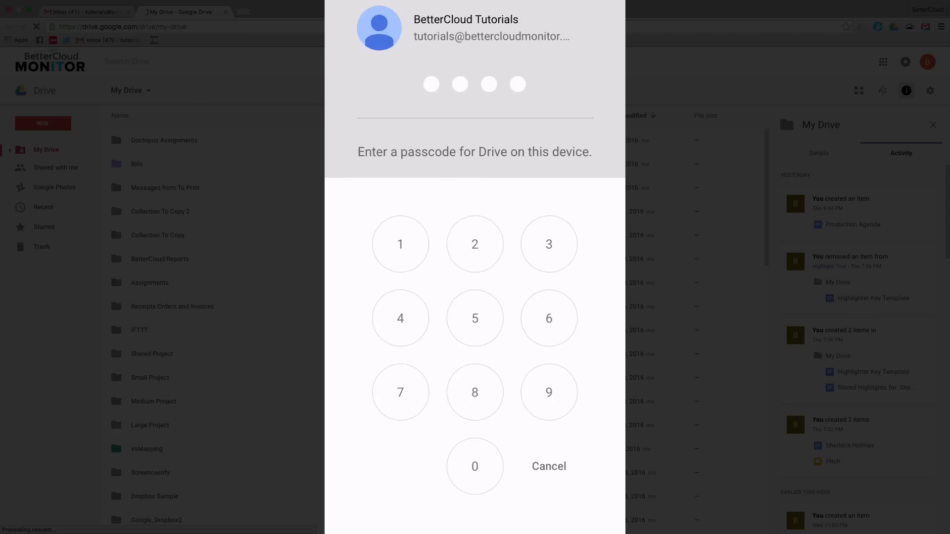
pyautogui.click(399, 244)
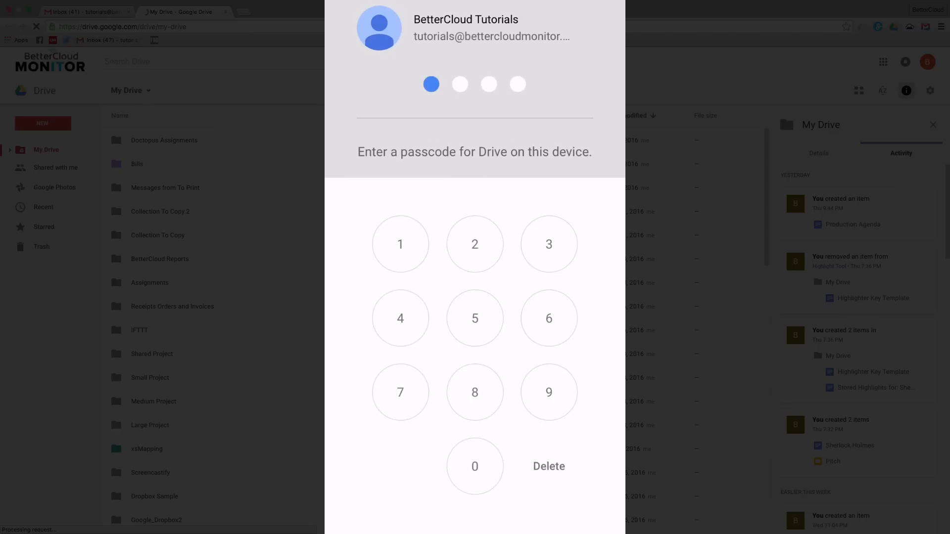
pyautogui.click(400, 318)
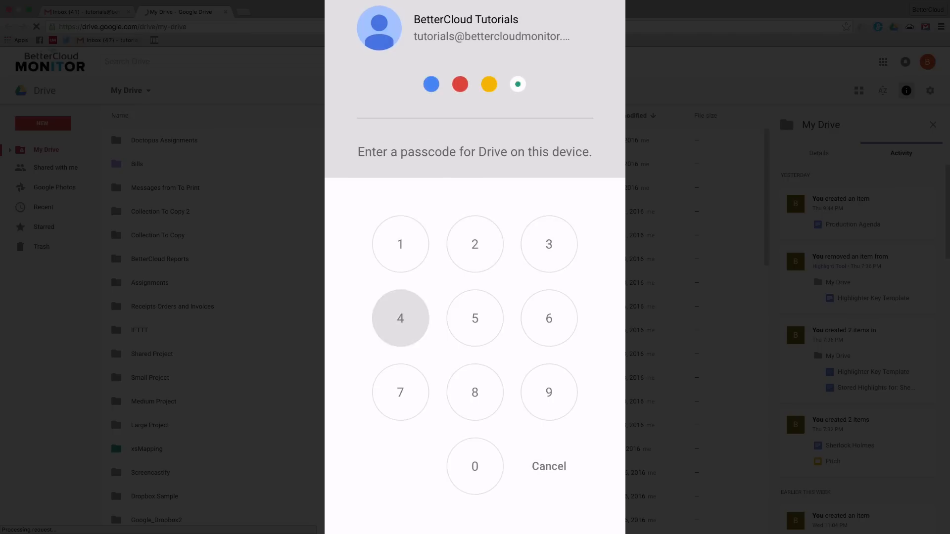
pyautogui.click(400, 318)
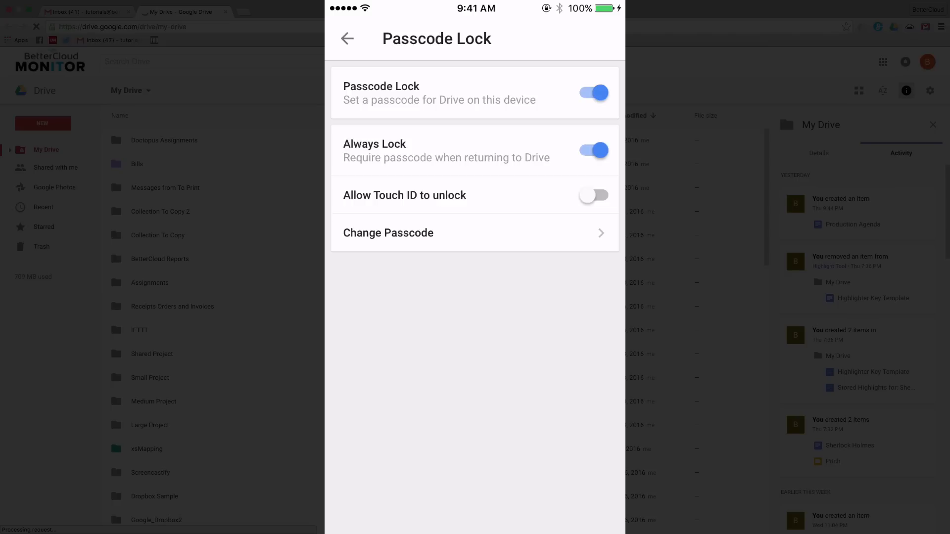
pyautogui.click(593, 149)
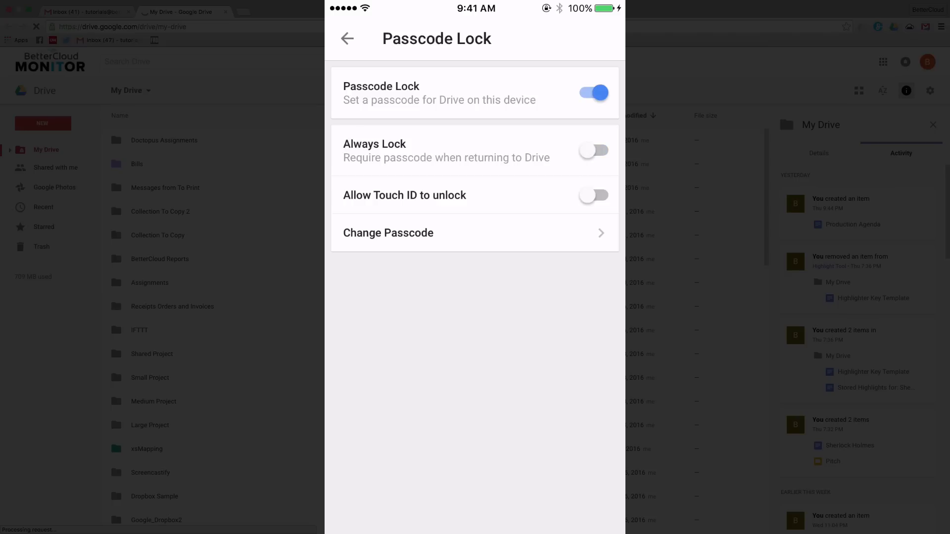
pyautogui.click(593, 151)
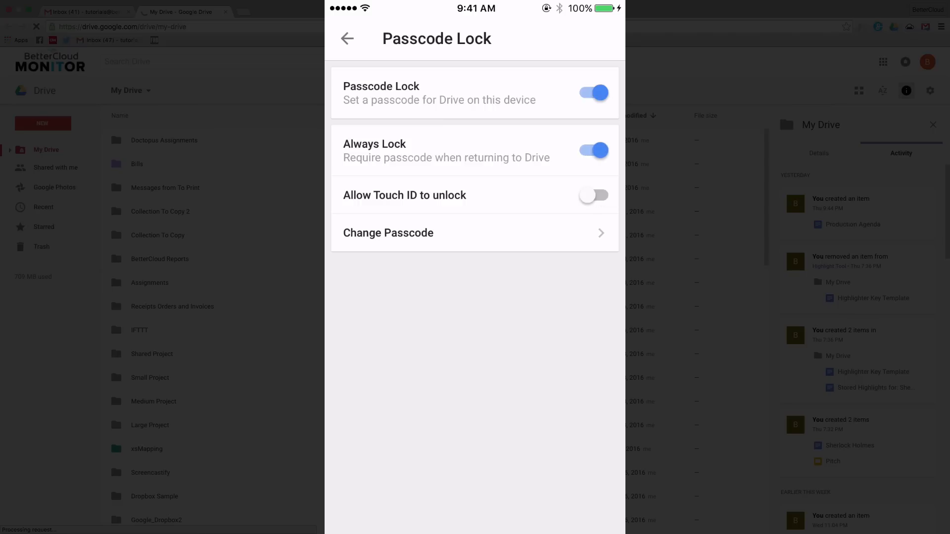
pyautogui.click(593, 195)
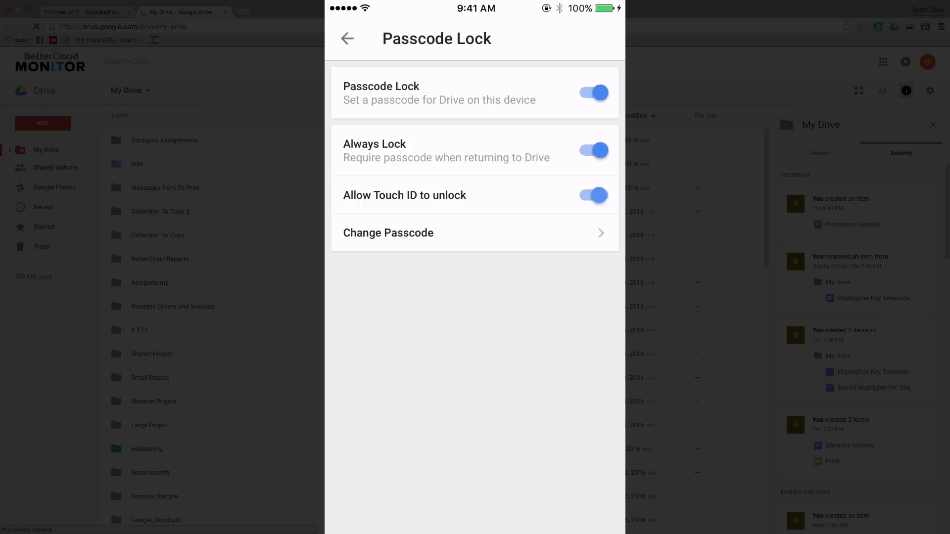
pyautogui.click(594, 195)
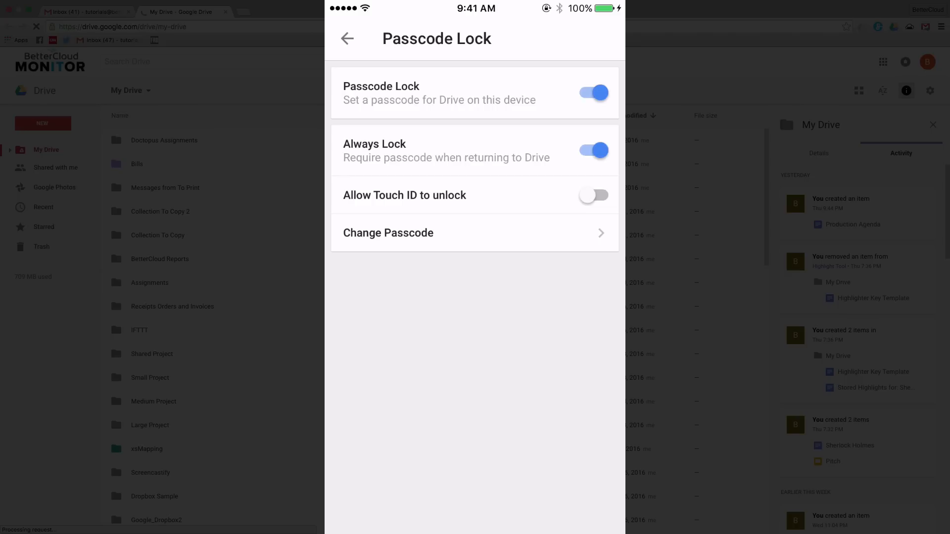